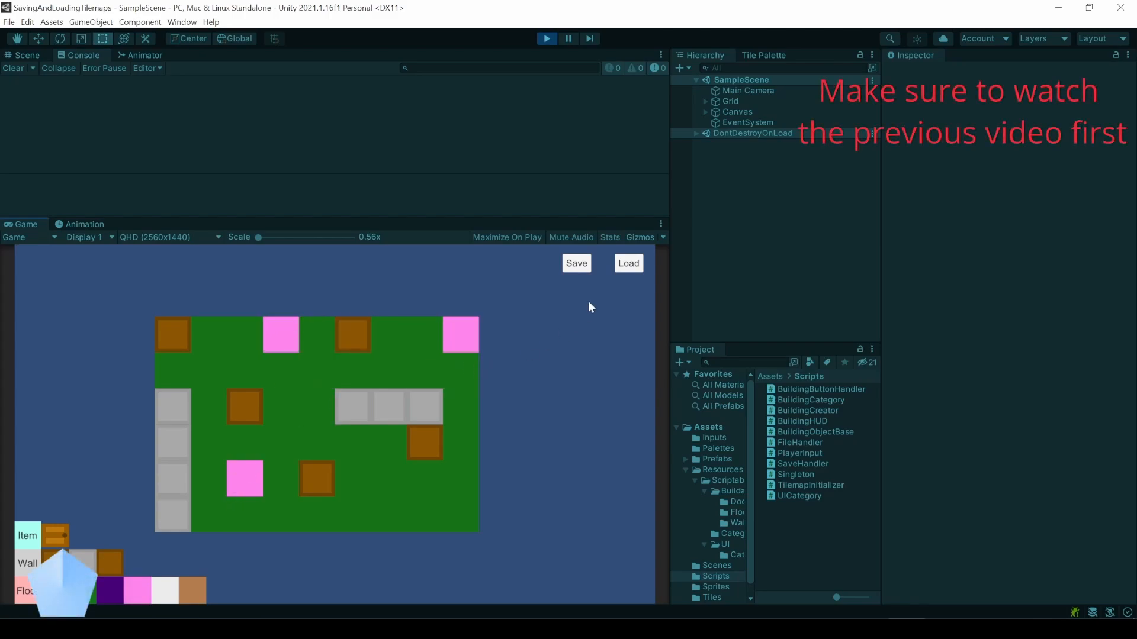
# - Mark the instanceID key saved for each tile in the current save code
pyautogui.click(576, 263)
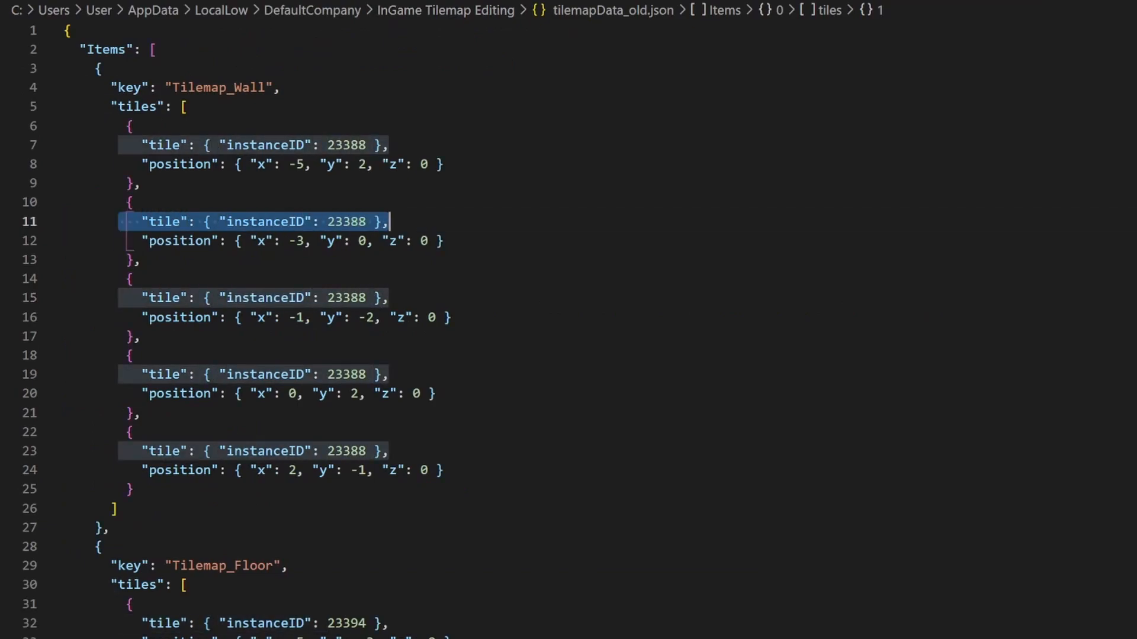
pyautogui.doubleClick(265, 222)
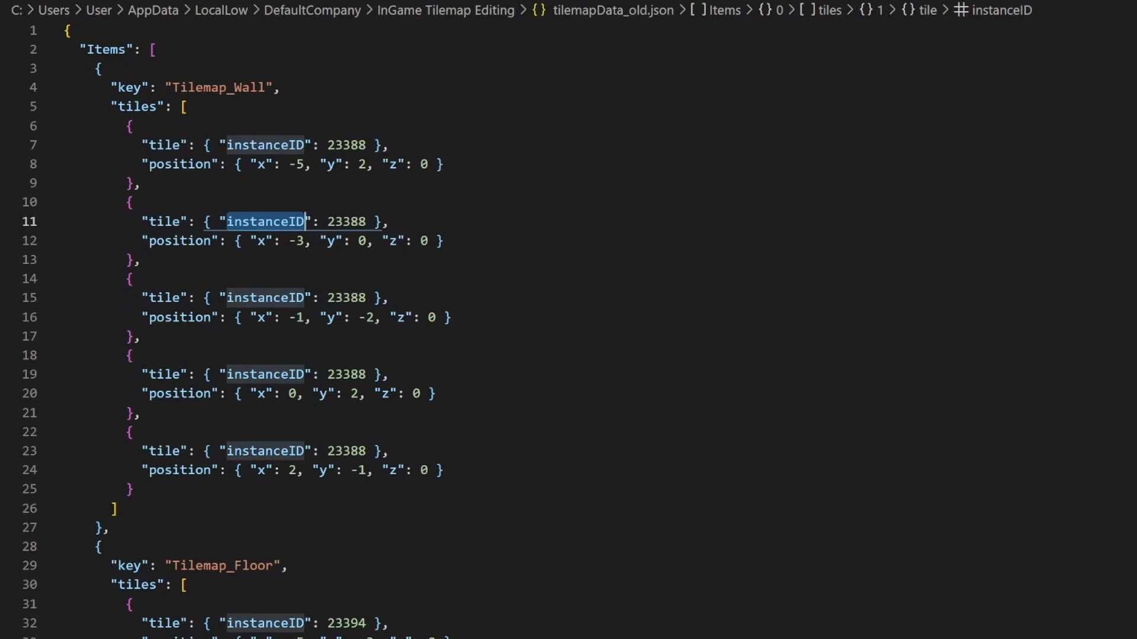
pyautogui.doubleClick(347, 221)
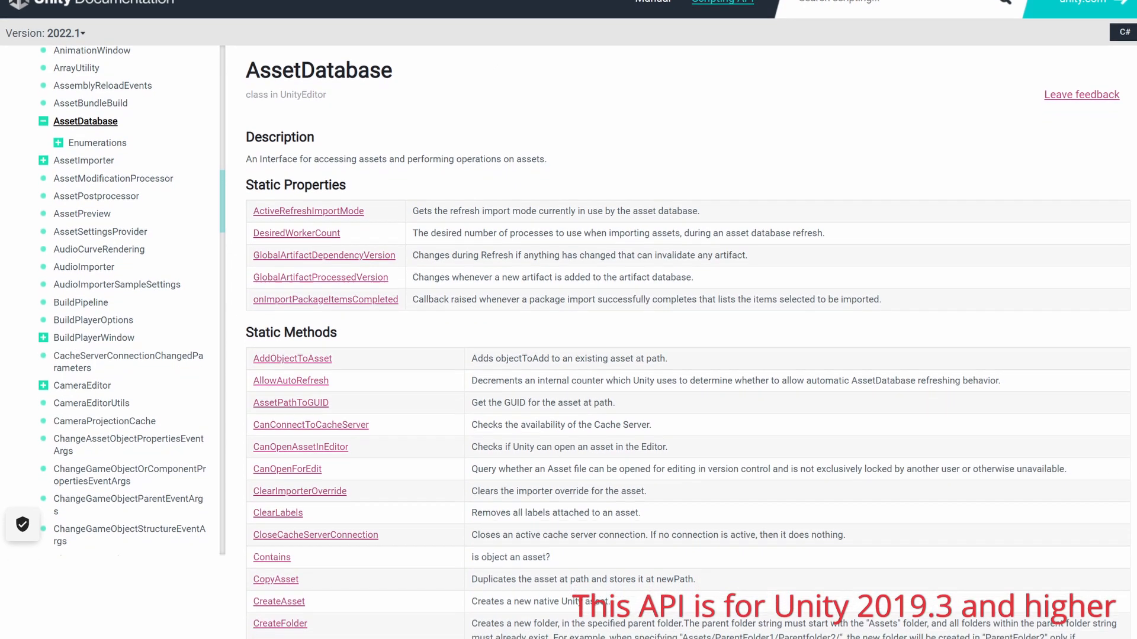
# - Reach TryGetGUIDAndLocalFileIdentifier in the AssetDatabase Static Methods list
pyautogui.scroll(-3)
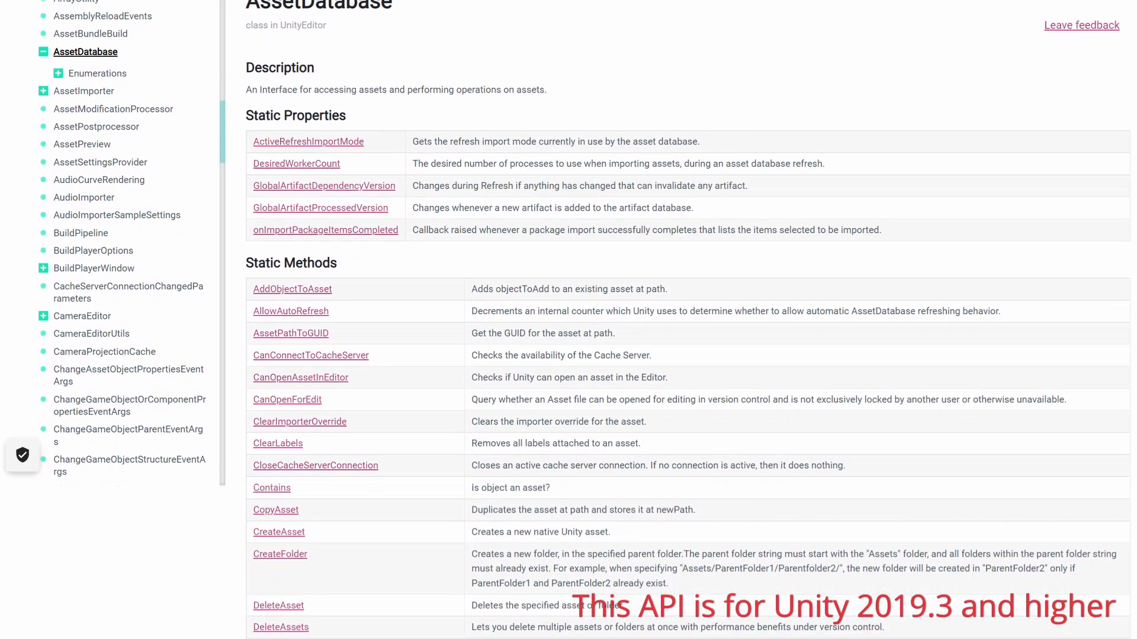
pyautogui.scroll(-3)
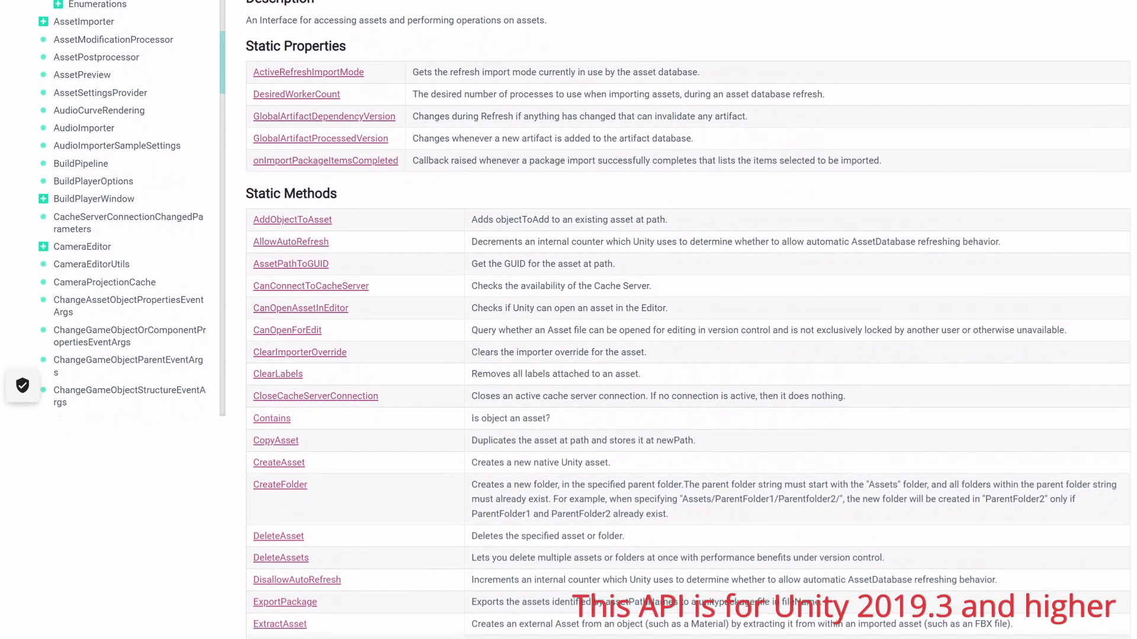
pyautogui.scroll(-3)
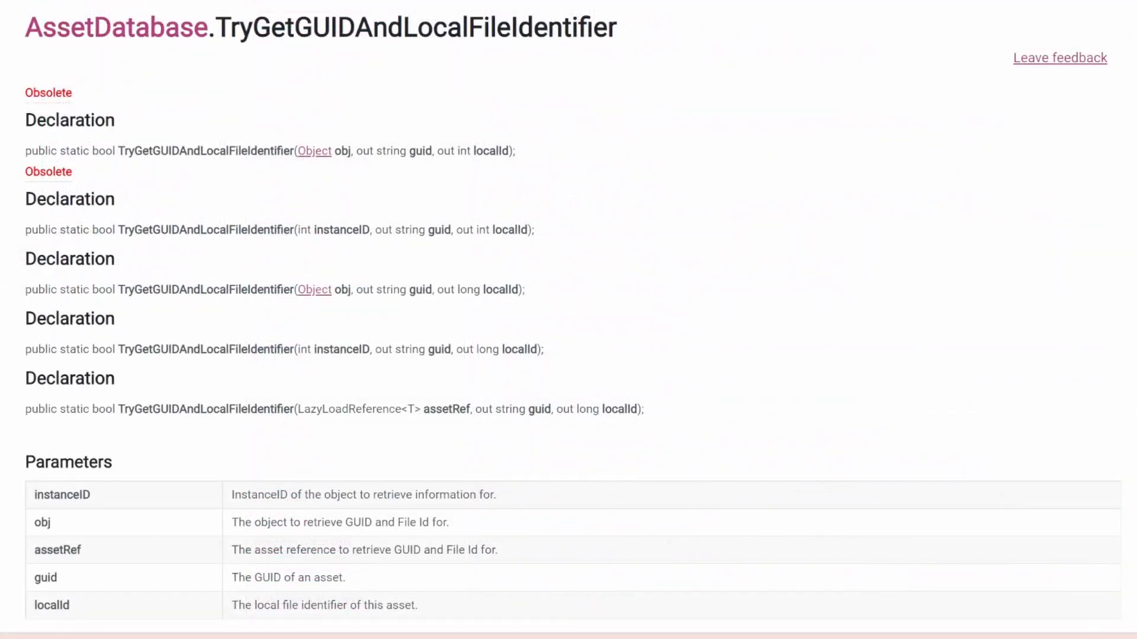
pyautogui.doubleClick(324, 28)
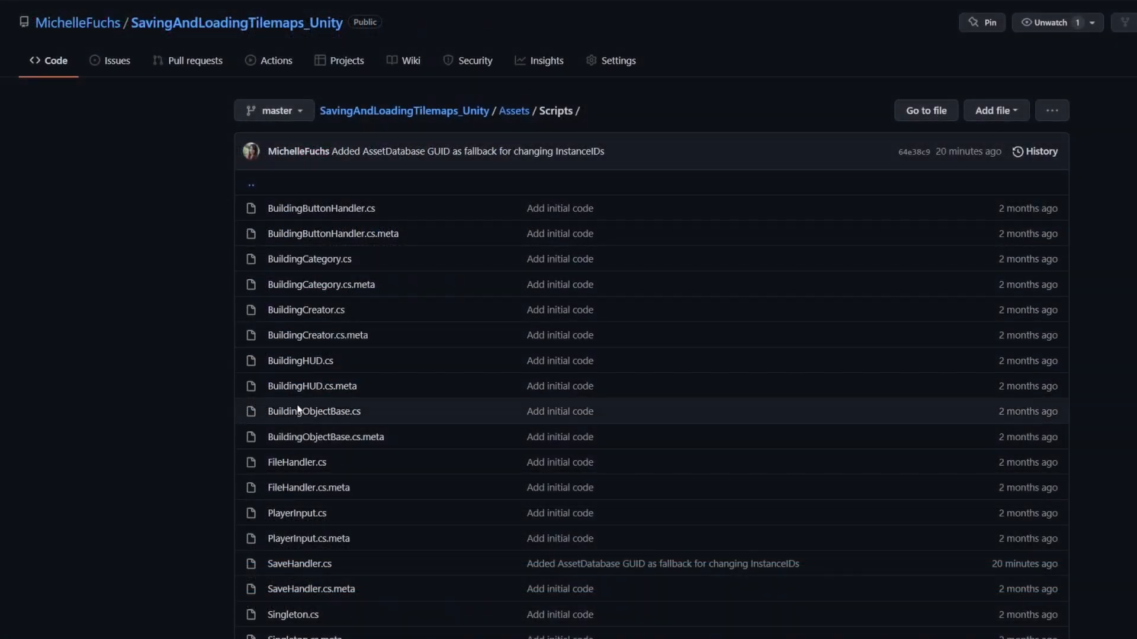
# - Read SaveHandler.cs from the repo's Scripts folder down to its onSave GUID code
pyautogui.click(299, 563)
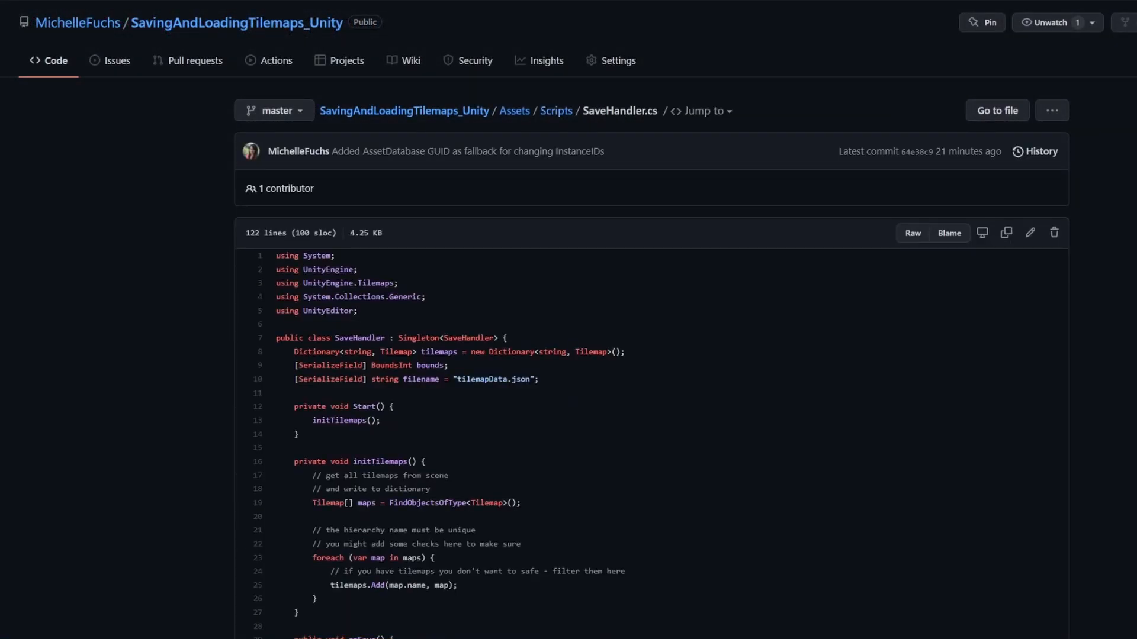
pyautogui.scroll(-3)
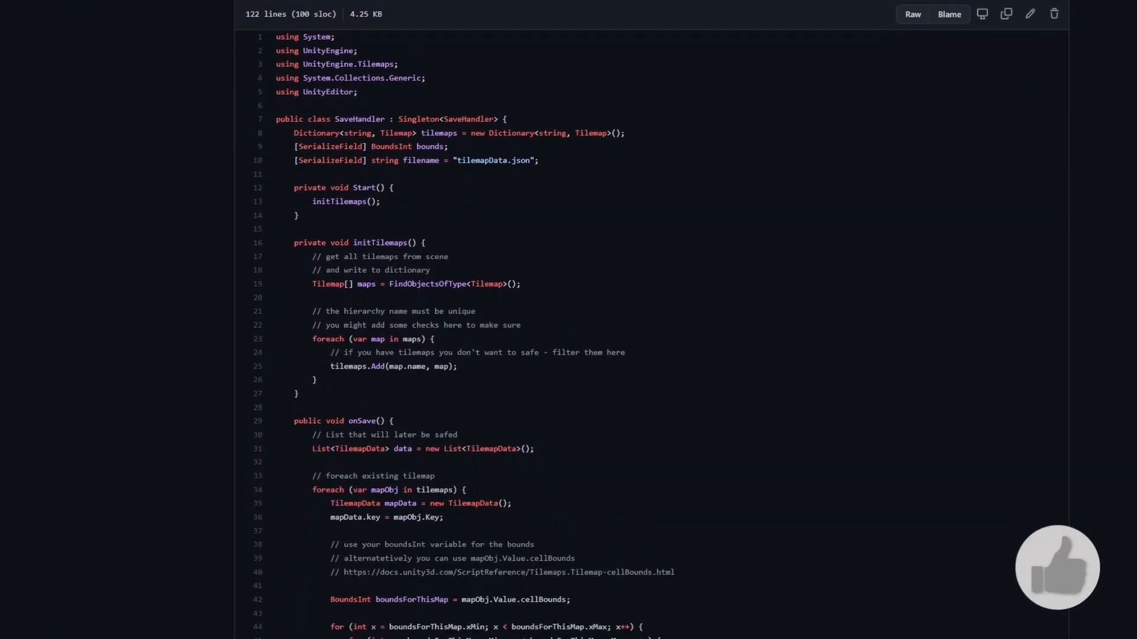
pyautogui.scroll(-3)
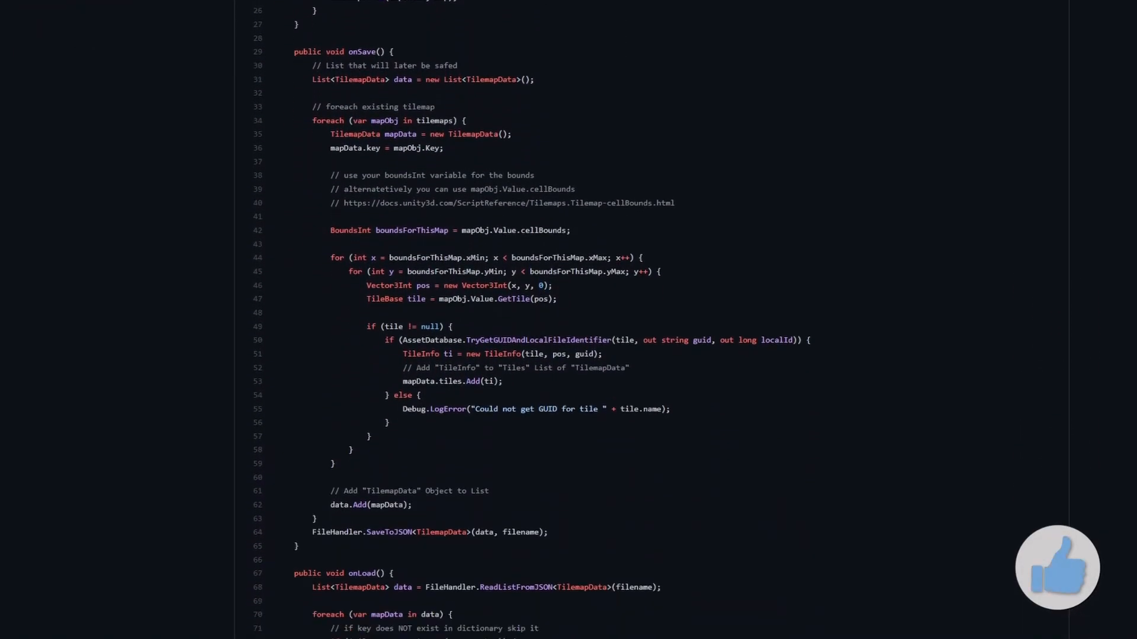
pyautogui.scroll(-3)
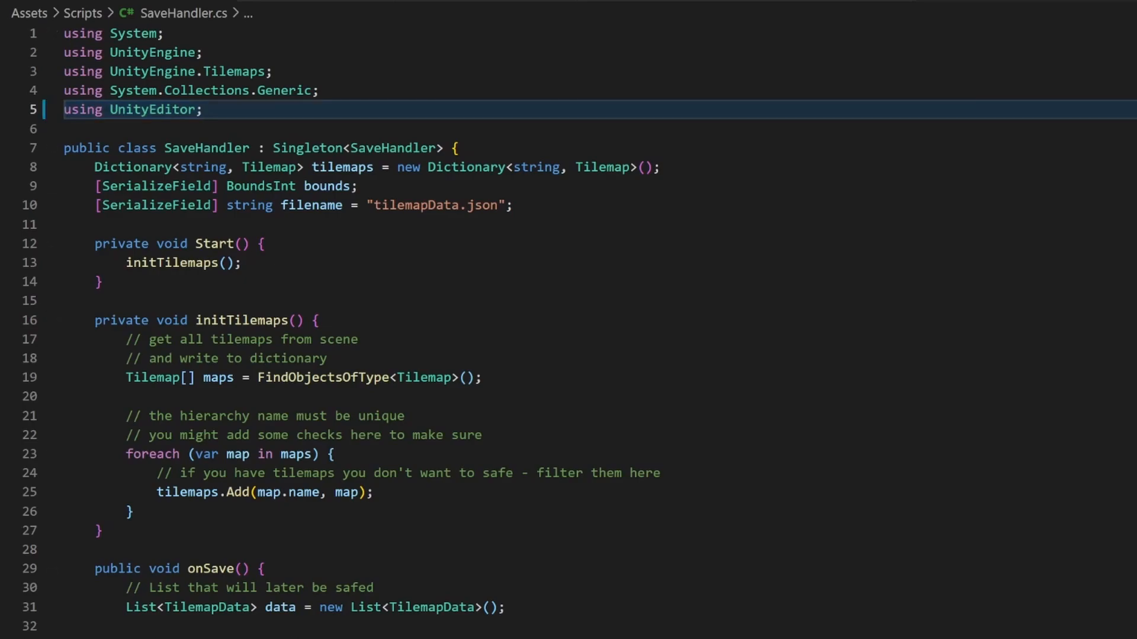
# - Reach the TileInfo class storing guidFromAssetDB set from the constructor's guid
pyautogui.scroll(-3)
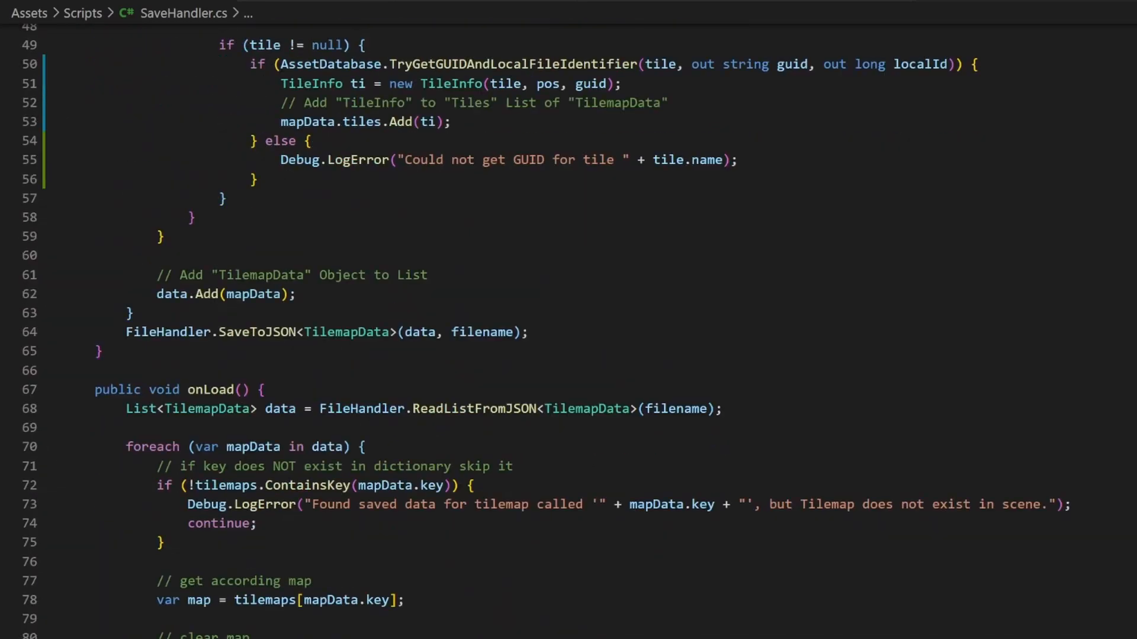
pyautogui.scroll(-3)
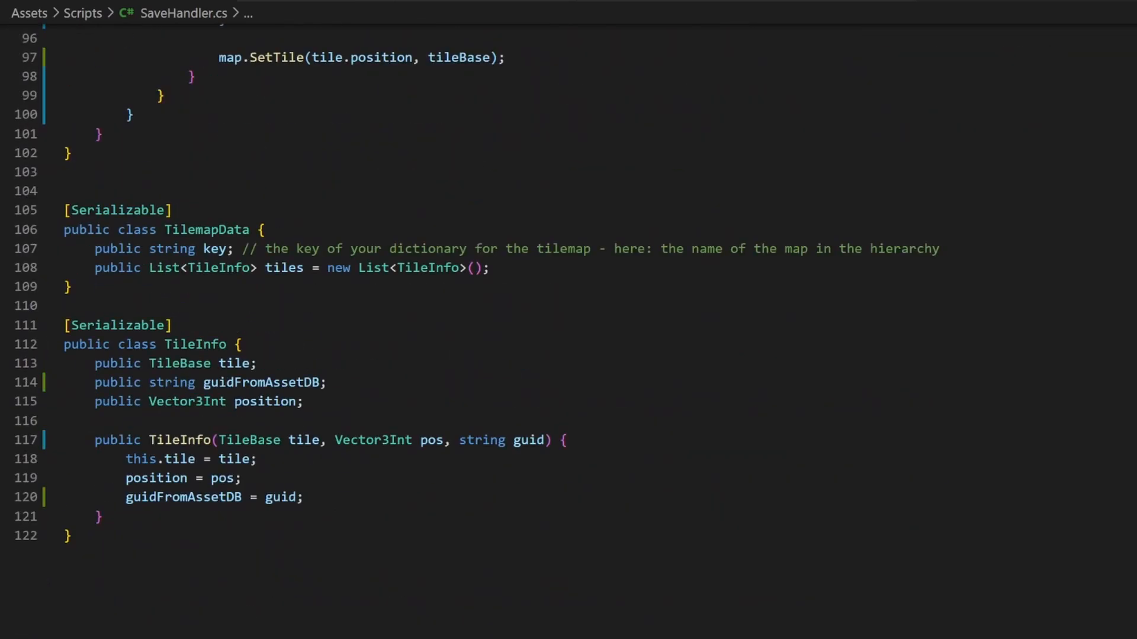
pyautogui.scroll(-3)
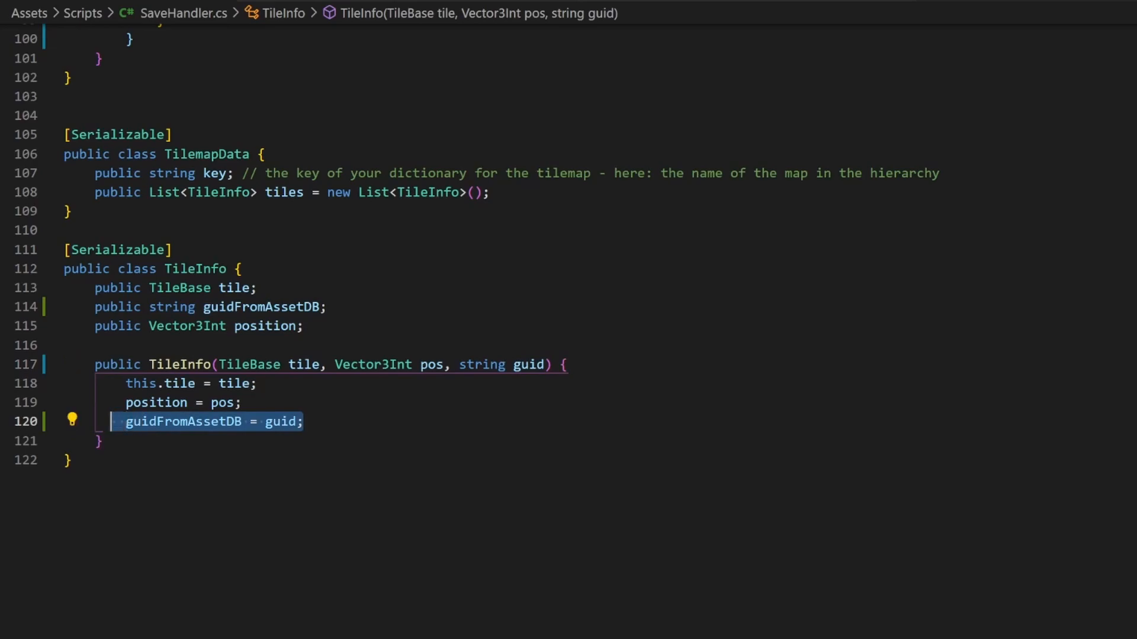
pyautogui.click(87, 459)
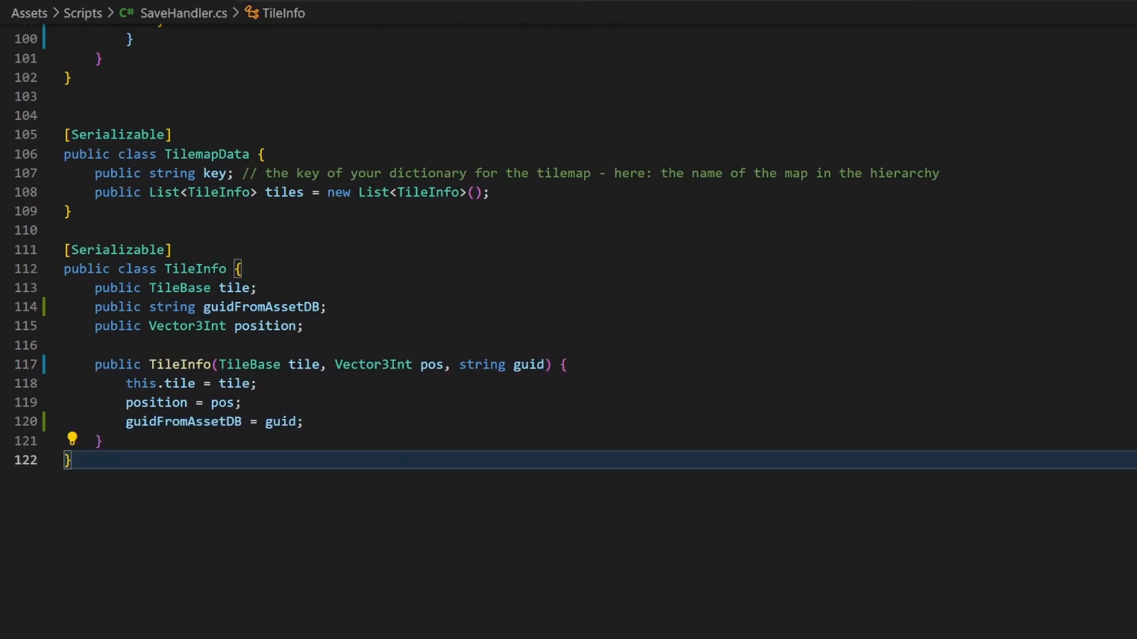
pyautogui.scroll(3)
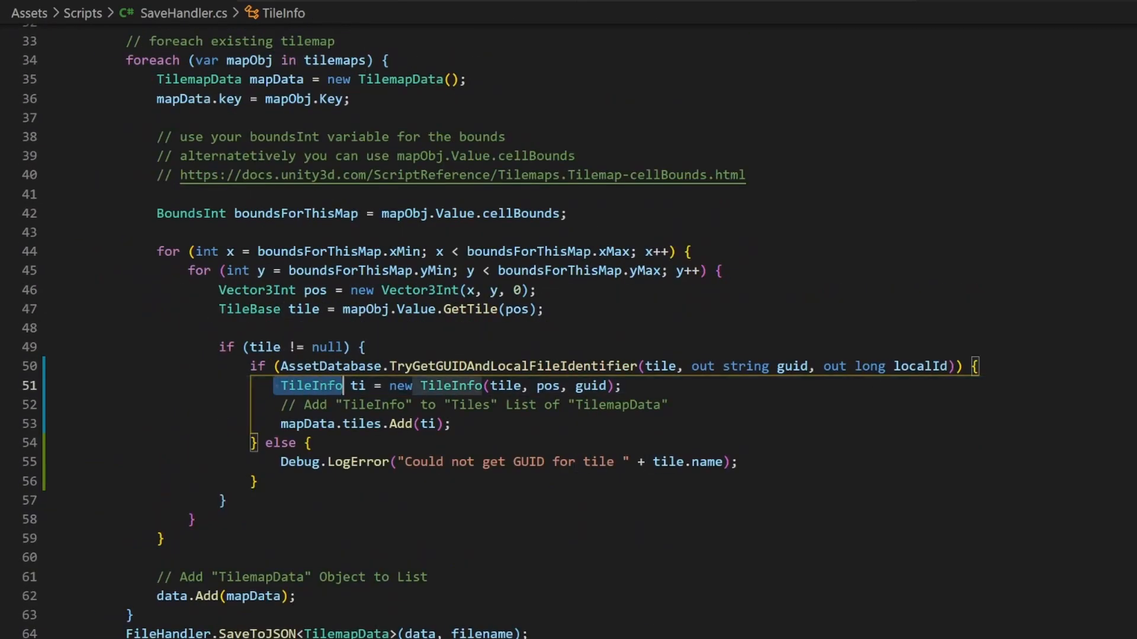
pyautogui.click(591, 385)
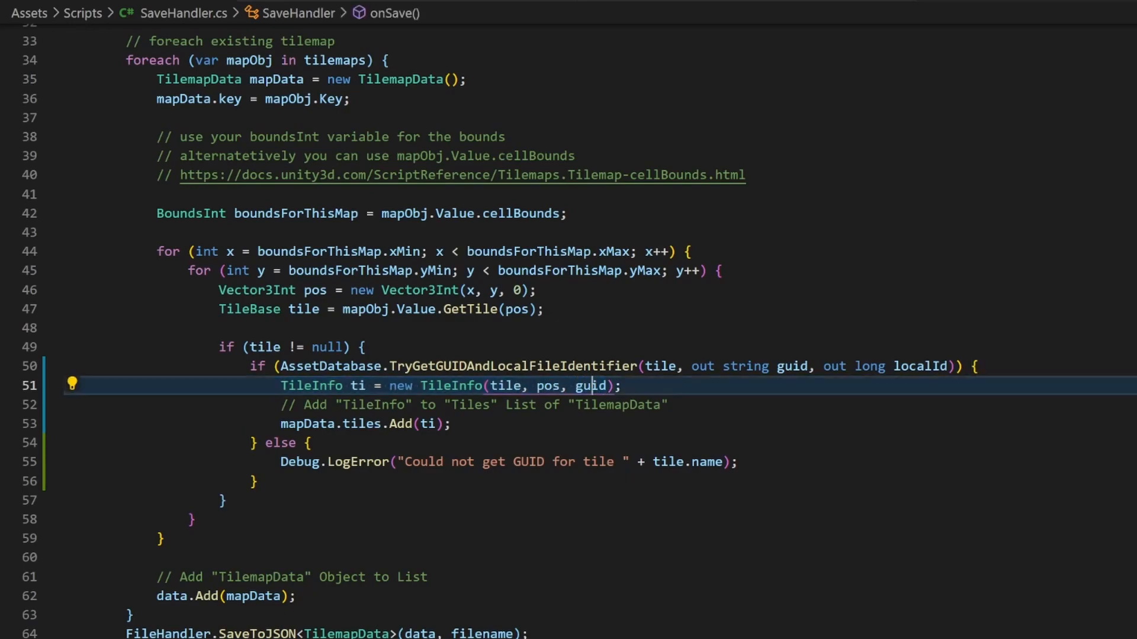
pyautogui.doubleClick(592, 385)
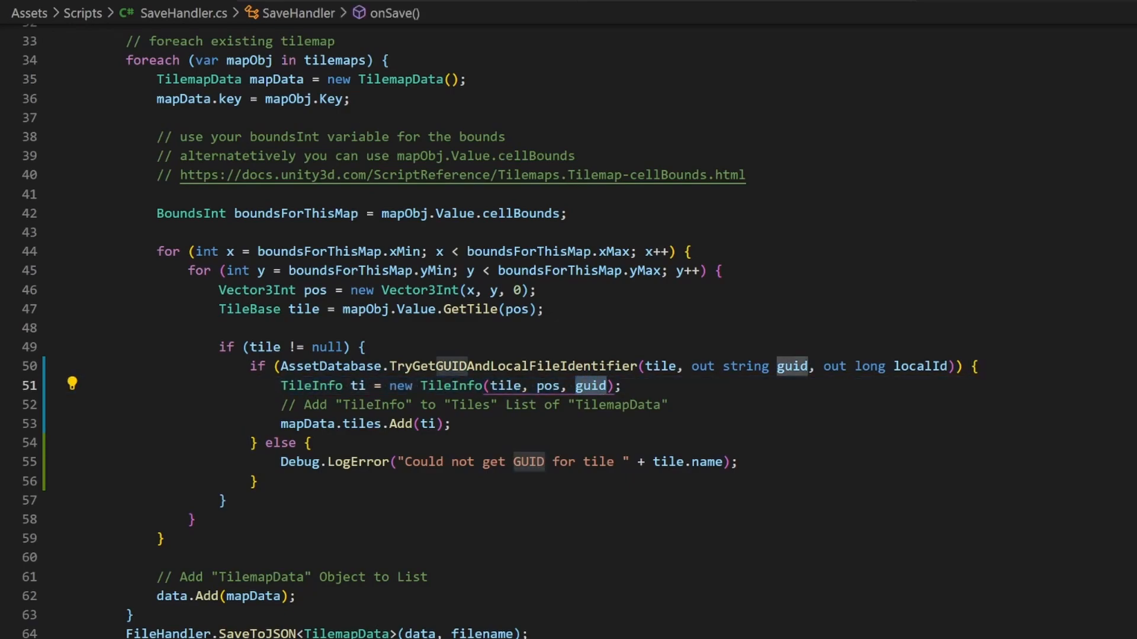
pyautogui.doubleClick(500, 366)
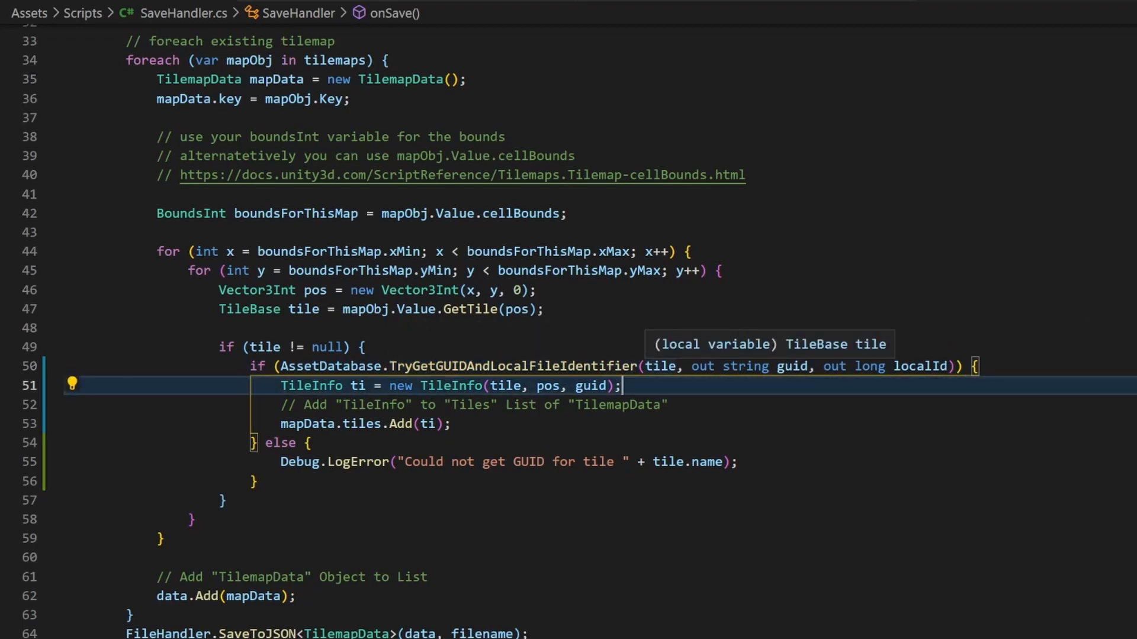
pyautogui.click(661, 366)
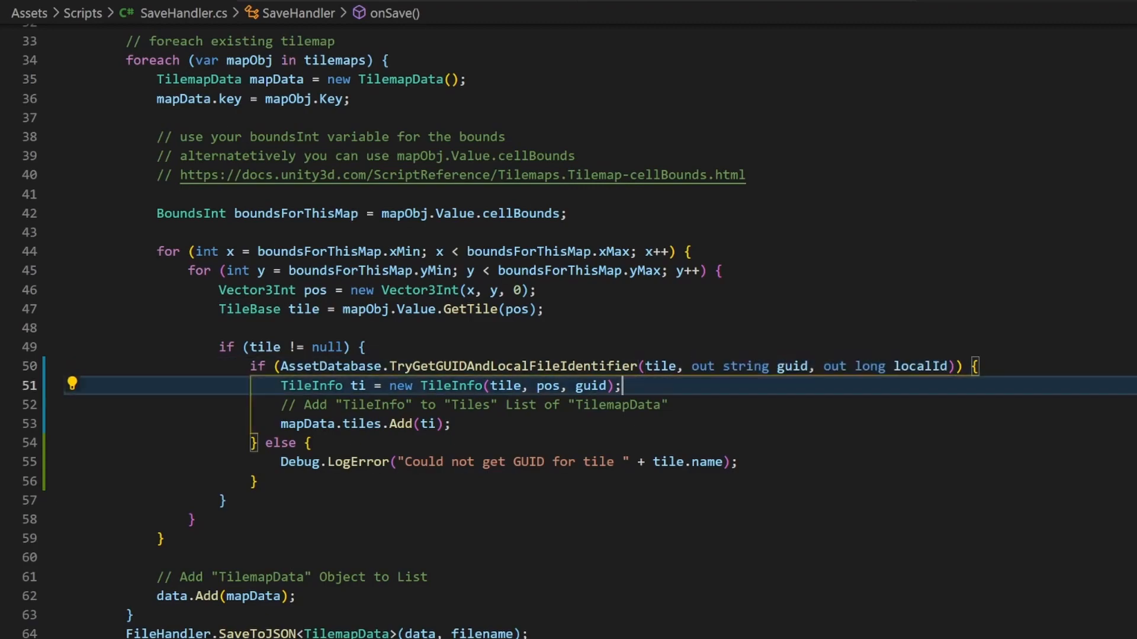
pyautogui.moveTo(921, 366)
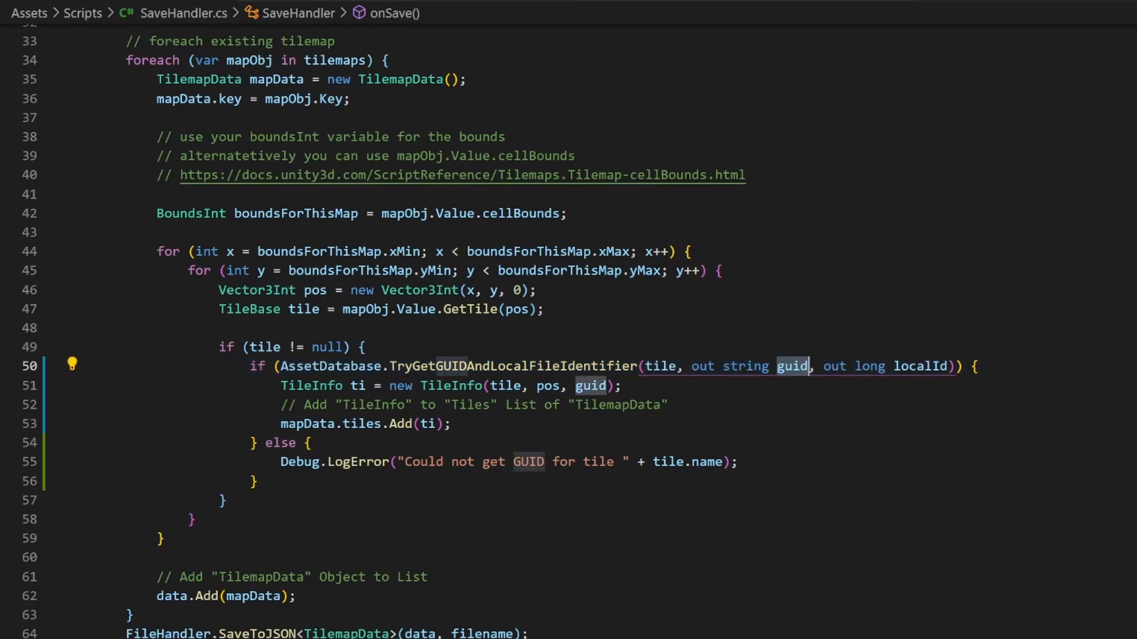
pyautogui.moveTo(791, 366)
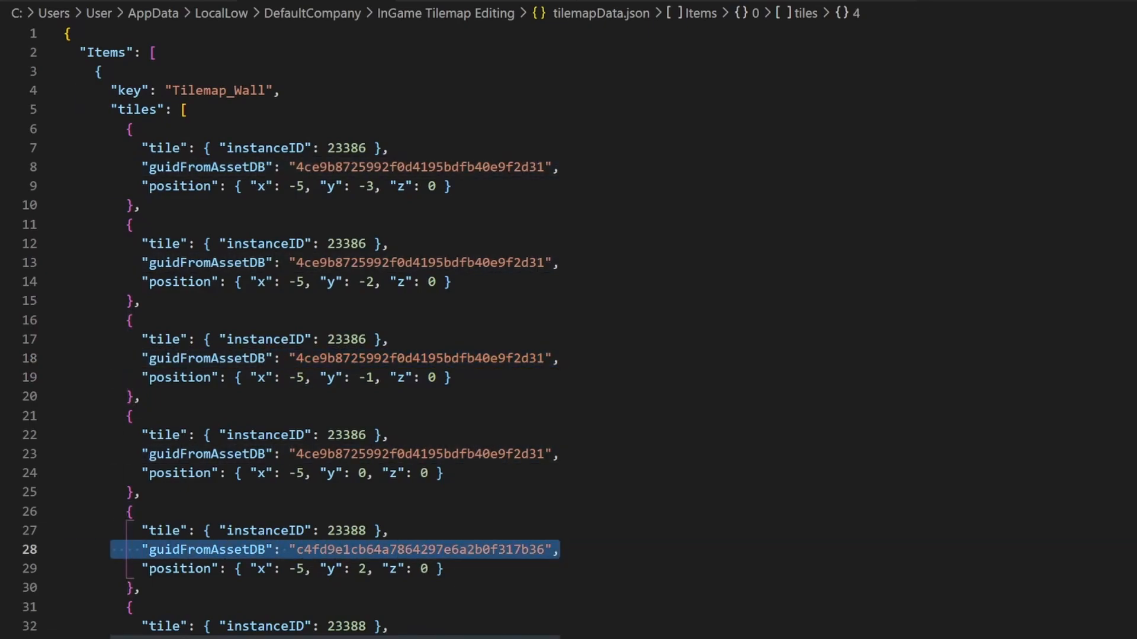
# - Pick out one tile's guidFromAssetDB entry in tilemapData.json
pyautogui.click(559, 550)
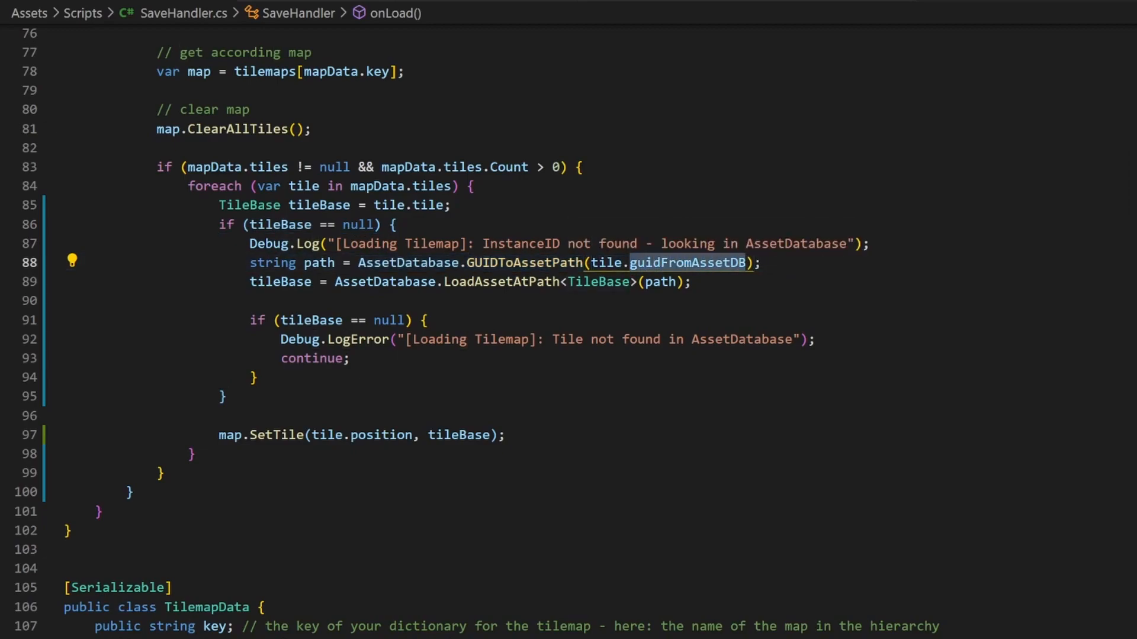
# - Highlight onLoad's guidFromAssetDB path lookup, LoadAssetAtPath call and tile-not-found error check
pyautogui.doubleClick(319, 263)
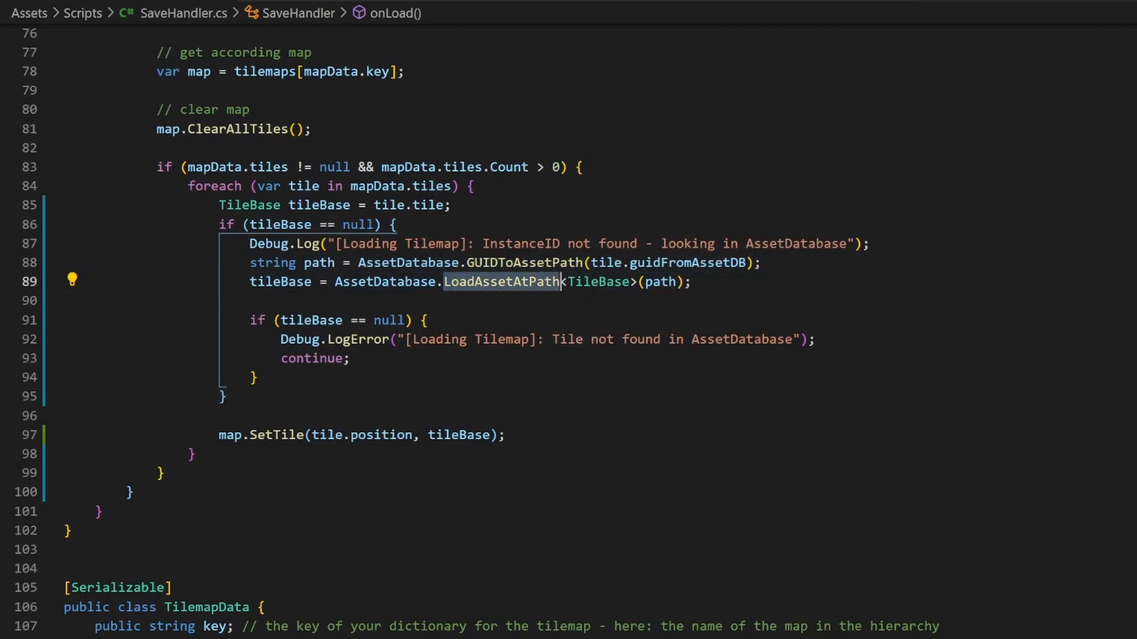
pyautogui.doubleClick(597, 281)
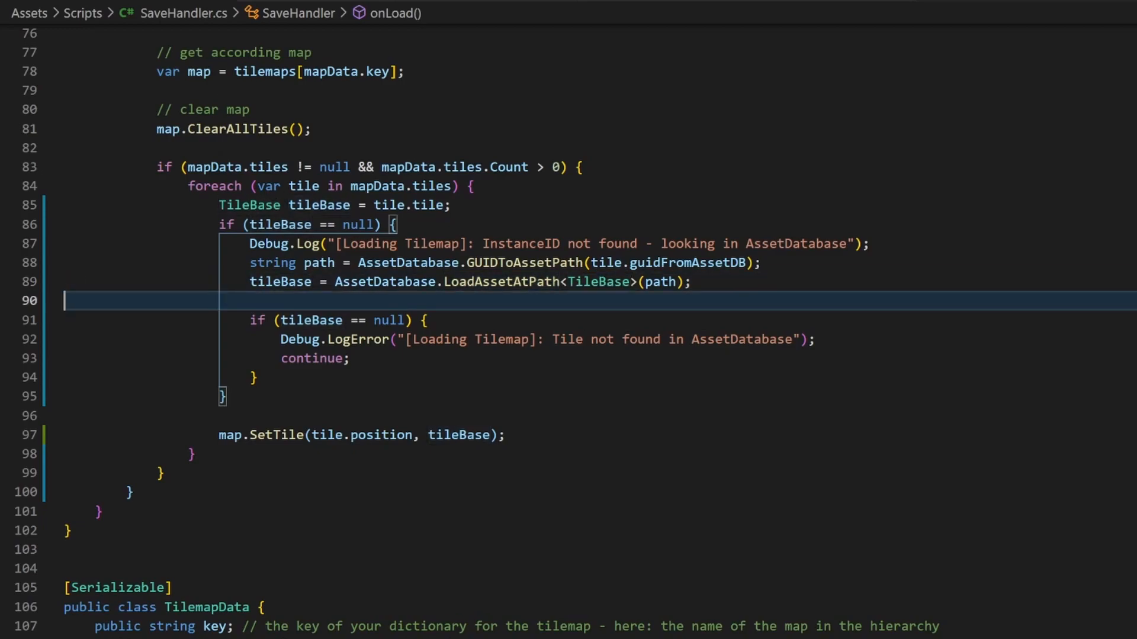
pyautogui.doubleClick(408, 205)
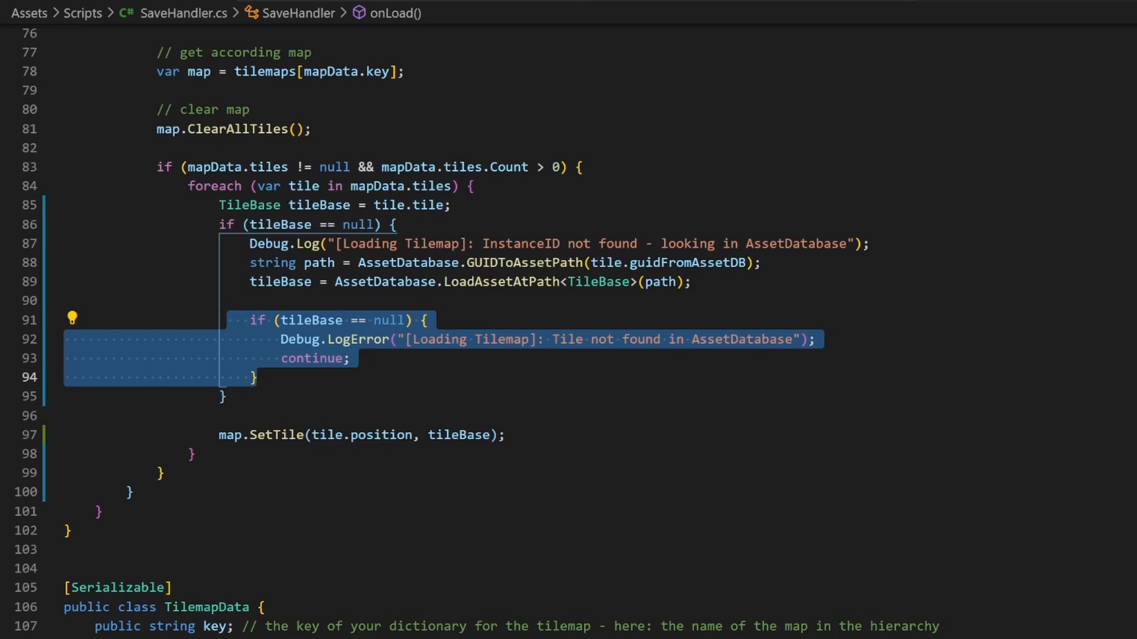
pyautogui.click(256, 377)
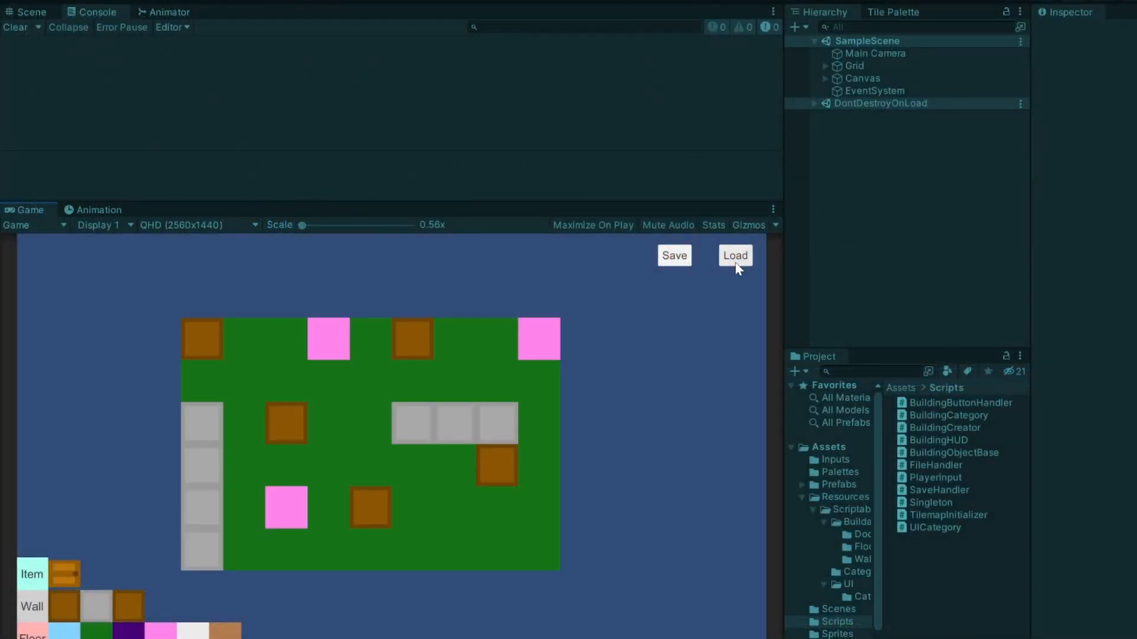
# - Load the tilemap, reload with altered instanceID and corrupted GUID, and inspect the tile-not-found error
pyautogui.click(735, 255)
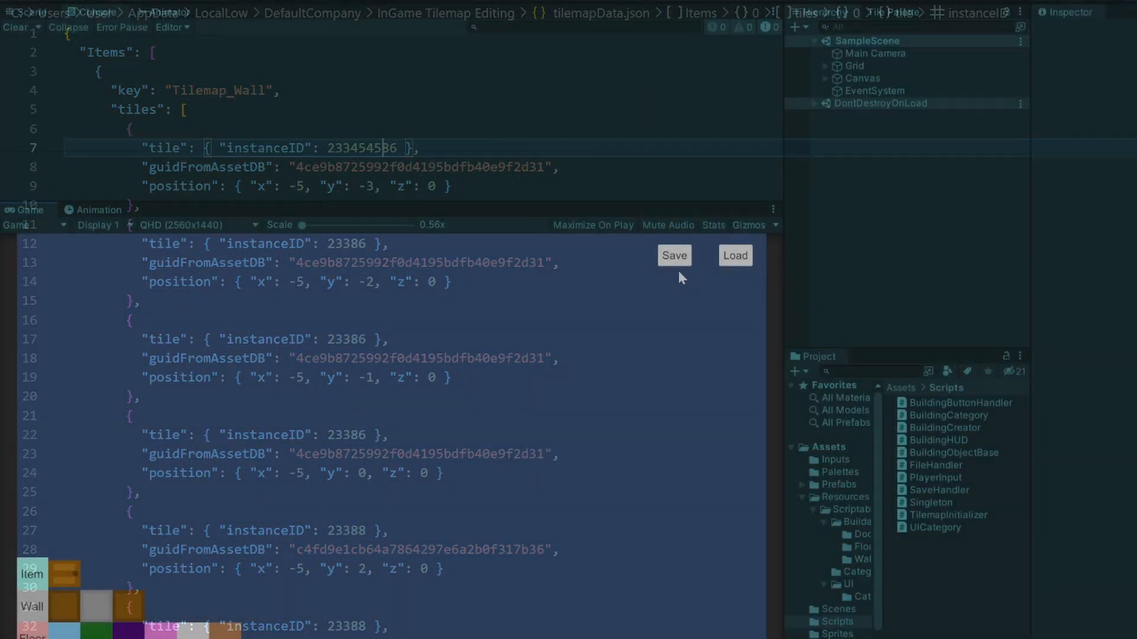
pyautogui.click(734, 255)
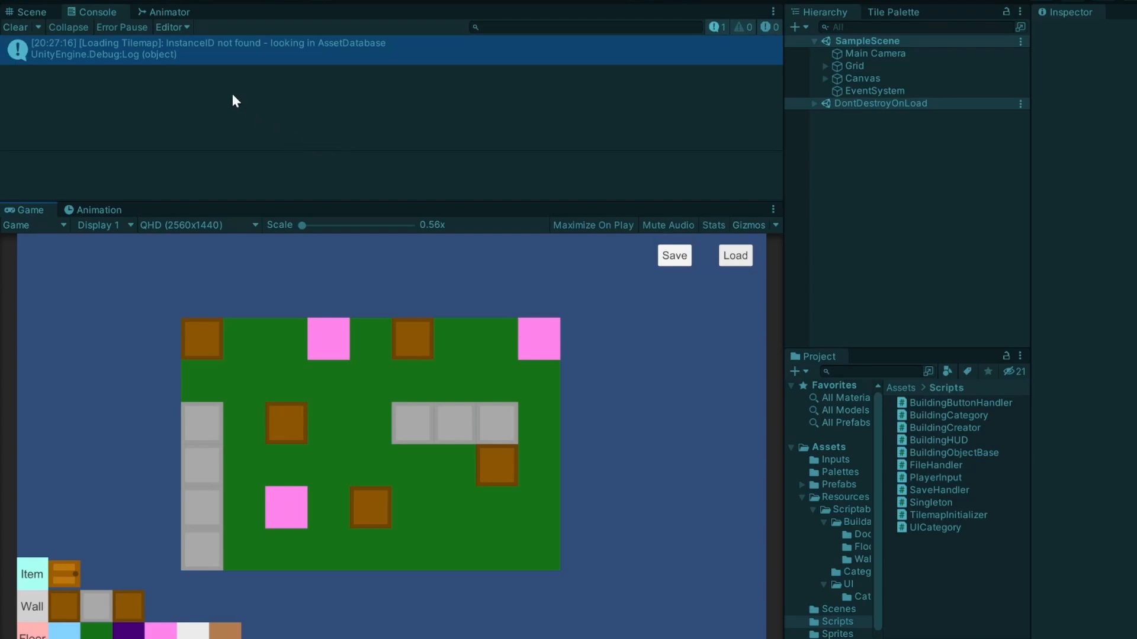
pyautogui.moveTo(230, 378)
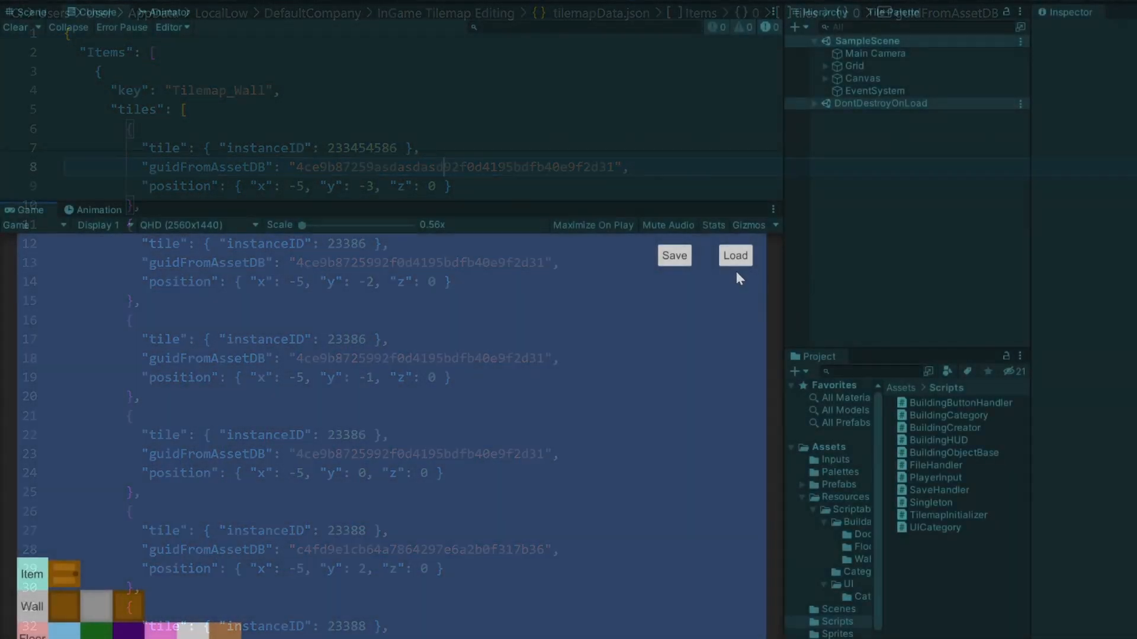
pyautogui.click(735, 256)
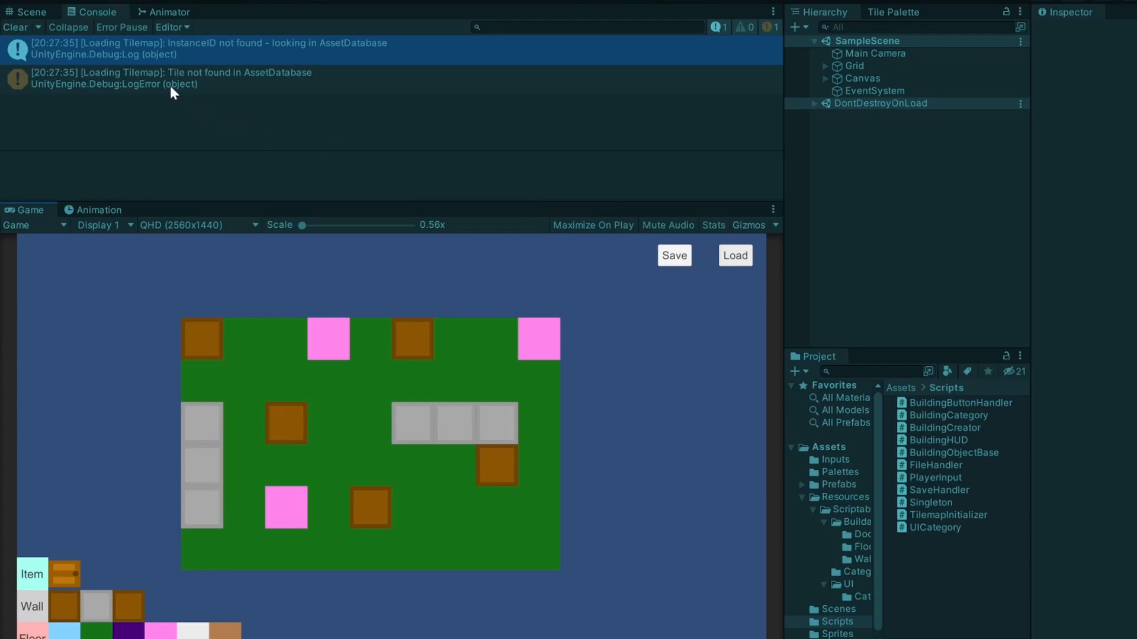
pyautogui.click(171, 77)
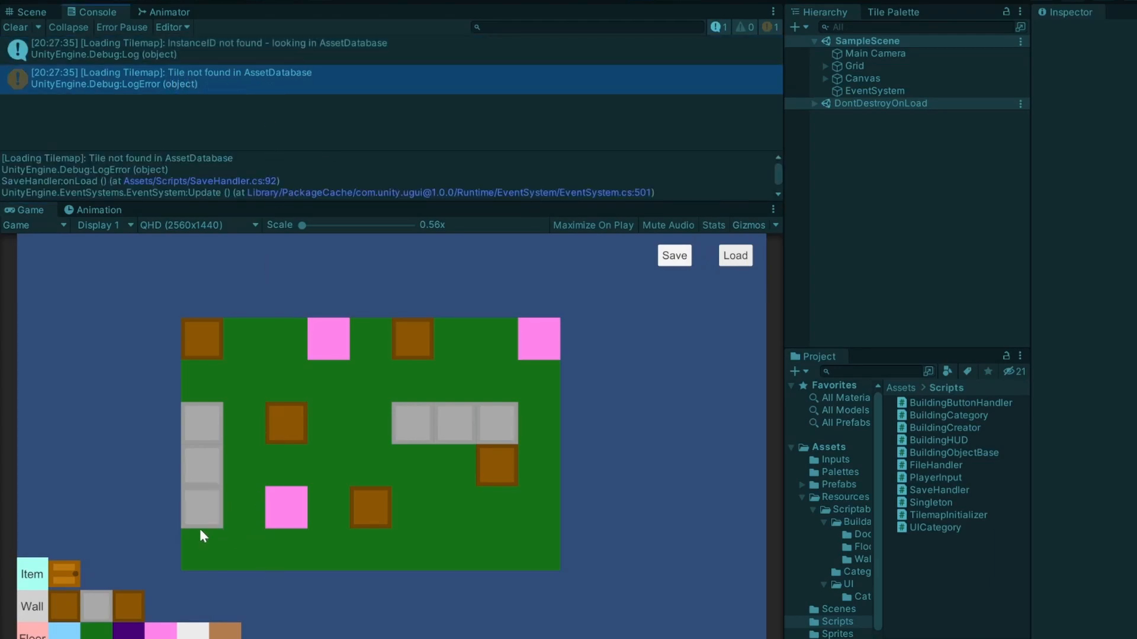